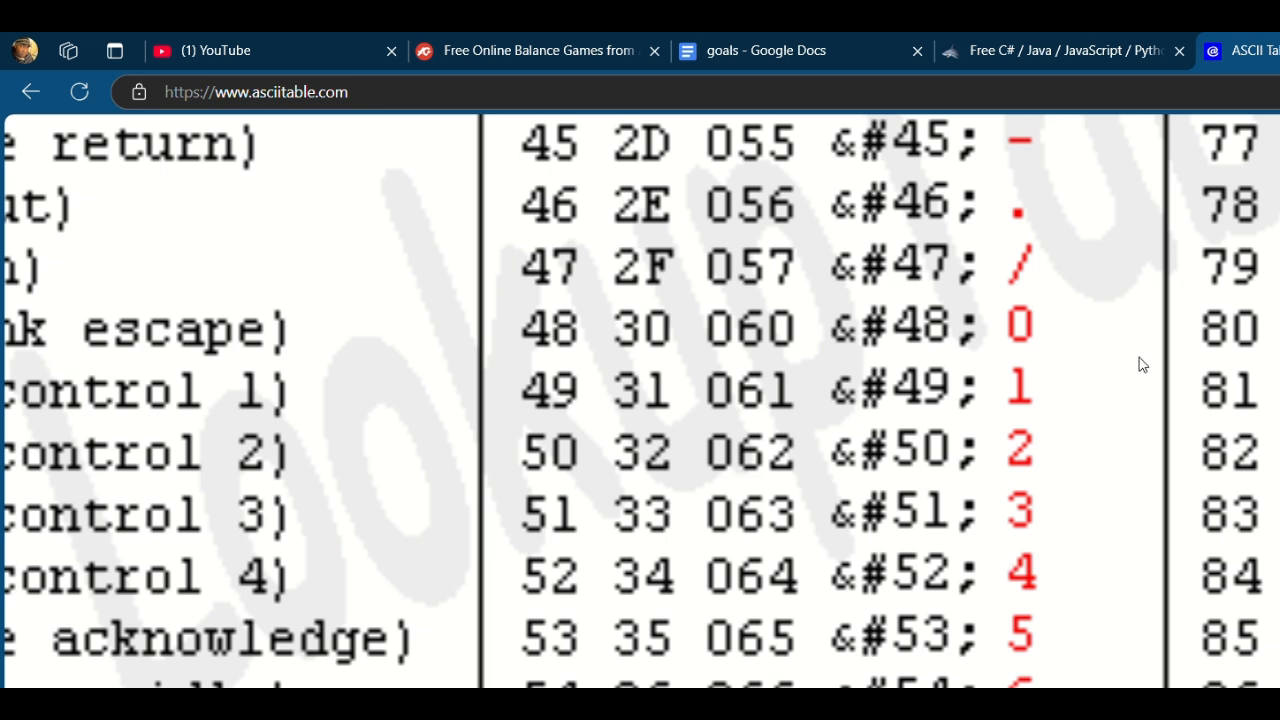
mouse_move(605, 525)
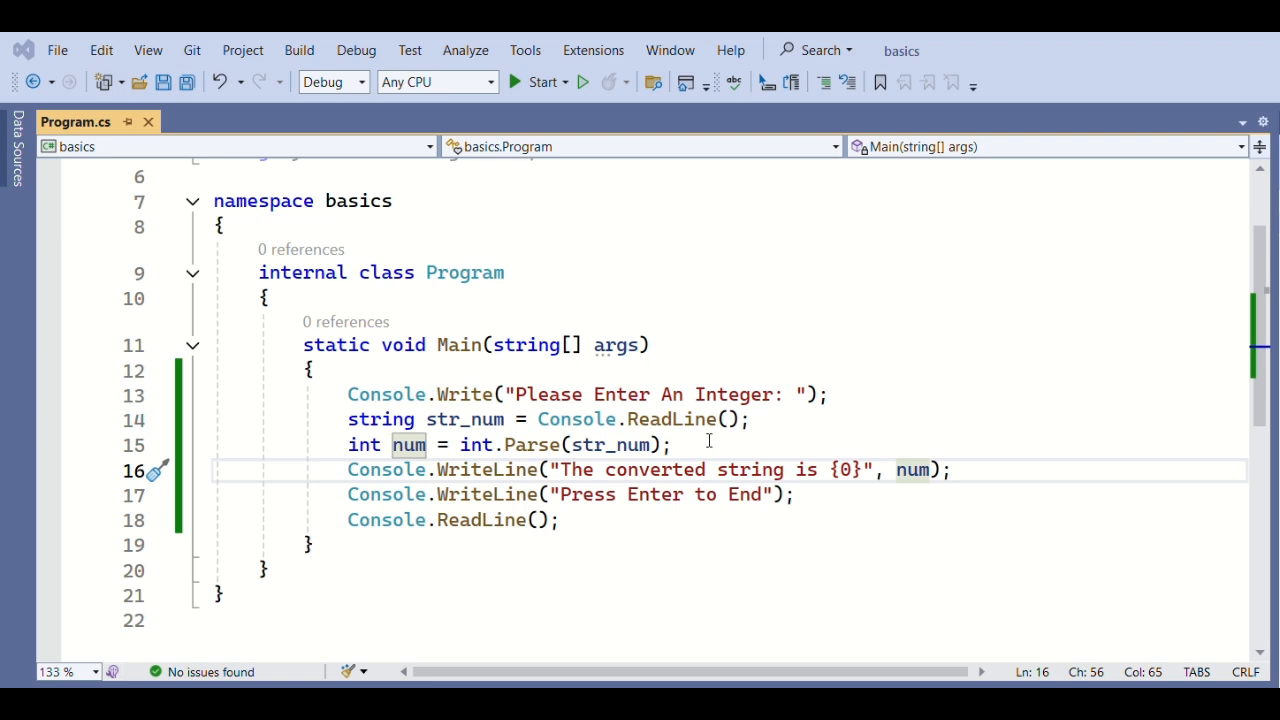
mouse_move(912, 470)
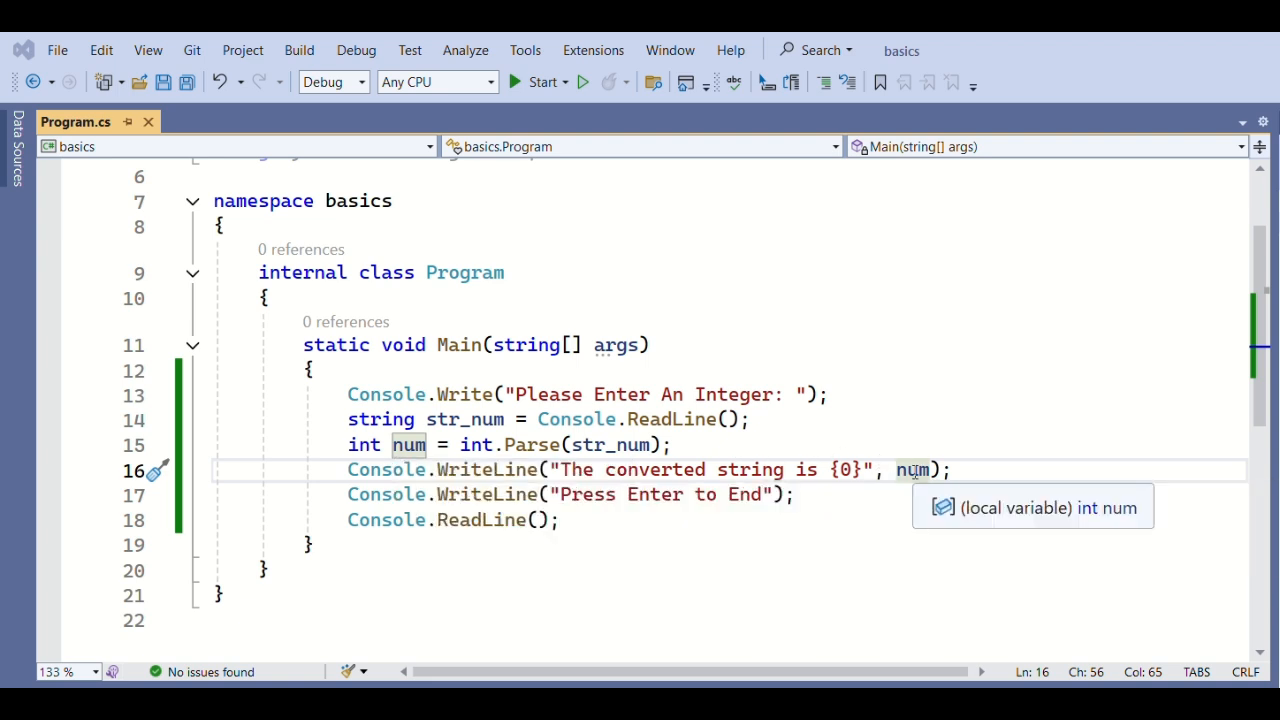
left_click(537, 82)
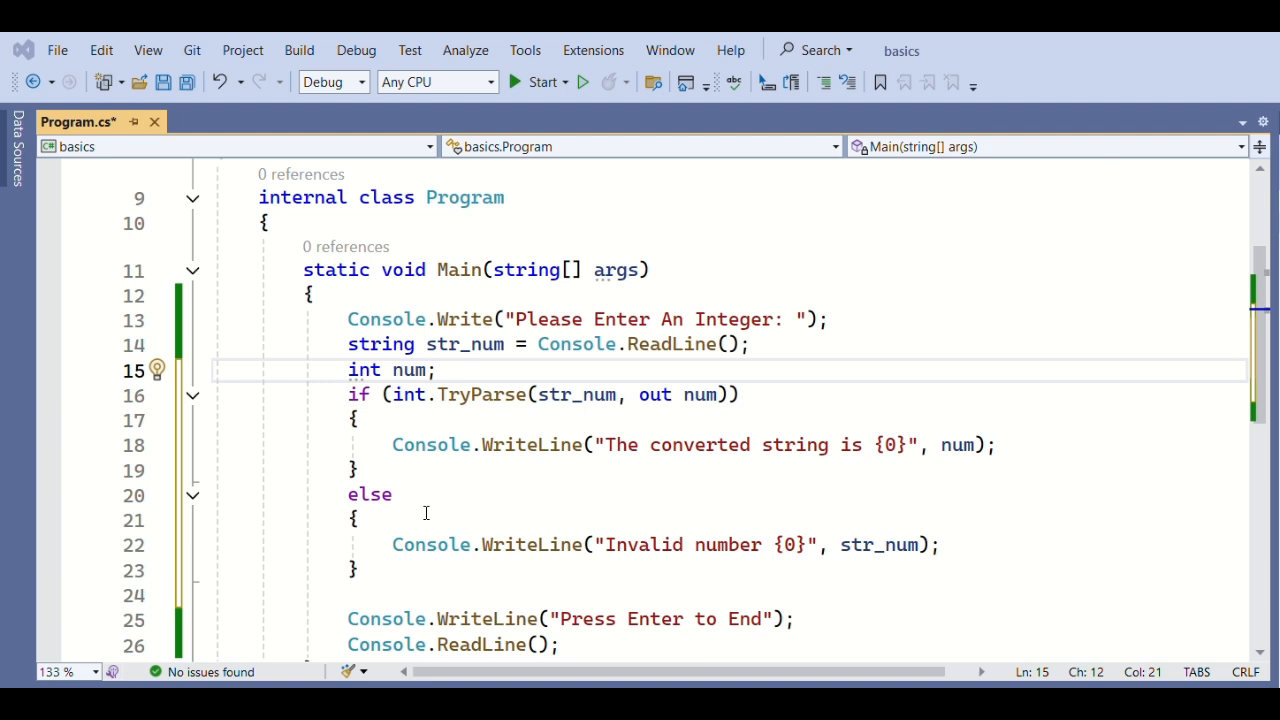
mouse_move(700, 394)
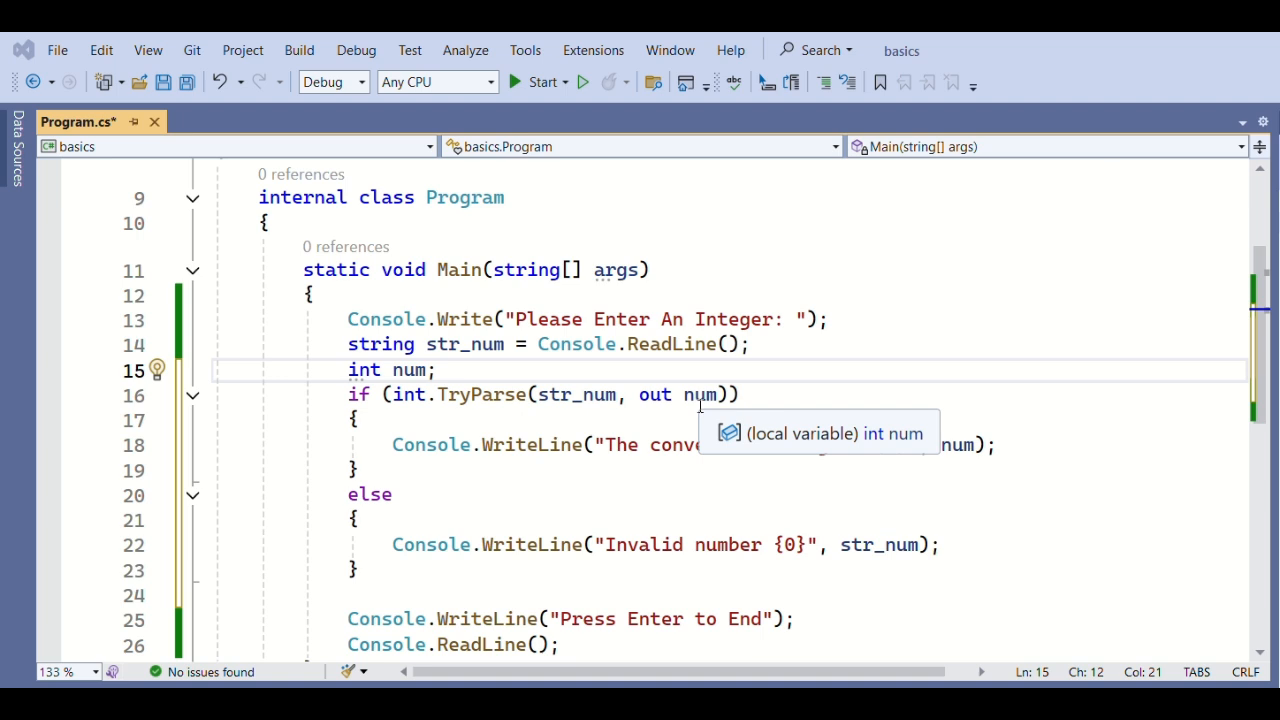
- Add int.TryParse validation with an else branch printing "Invalid number {0}", then run the program
left_click(538, 82)
type("123.69")
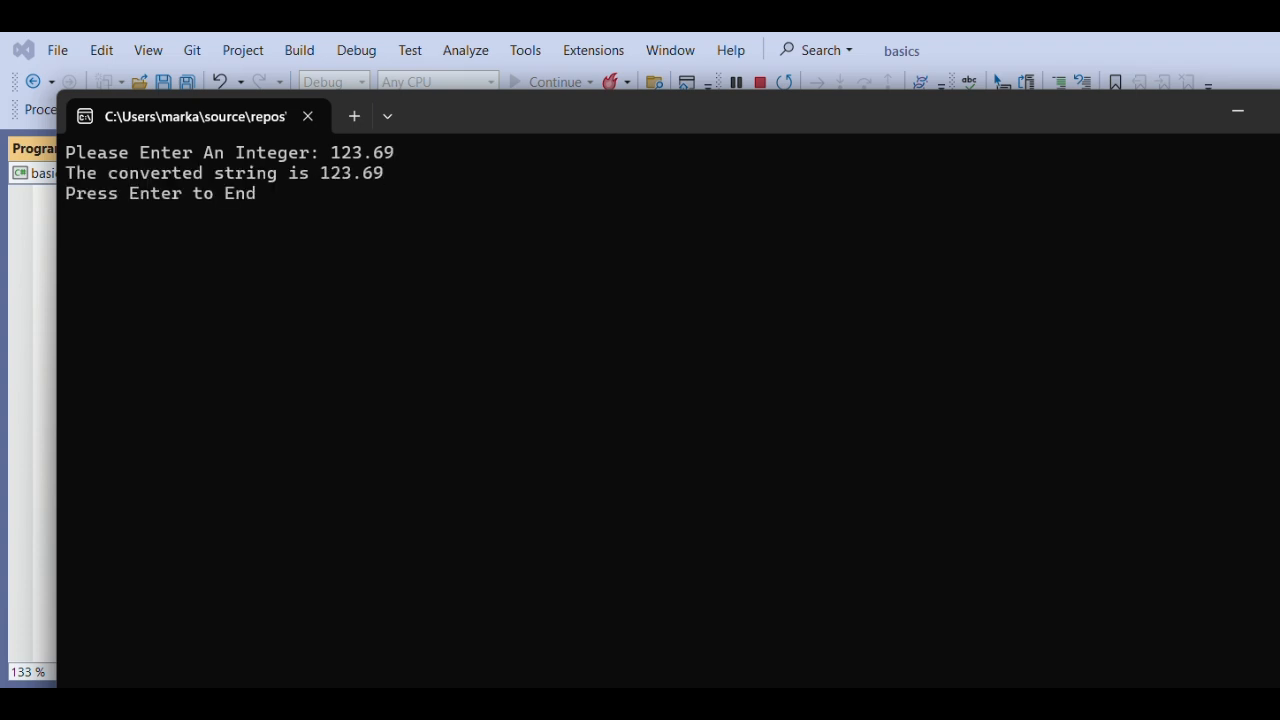
- Dismiss the "Press Enter to End" prompt after 123.69 is echoed as the converted string
key("enter")
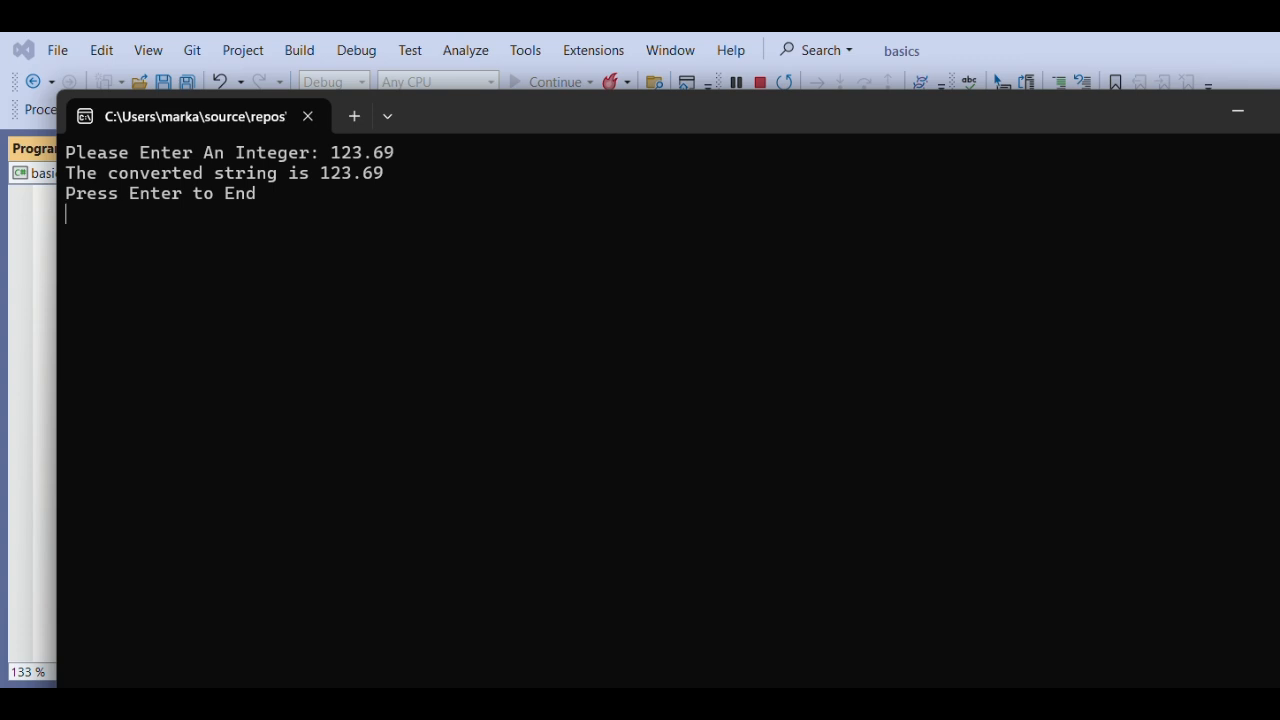